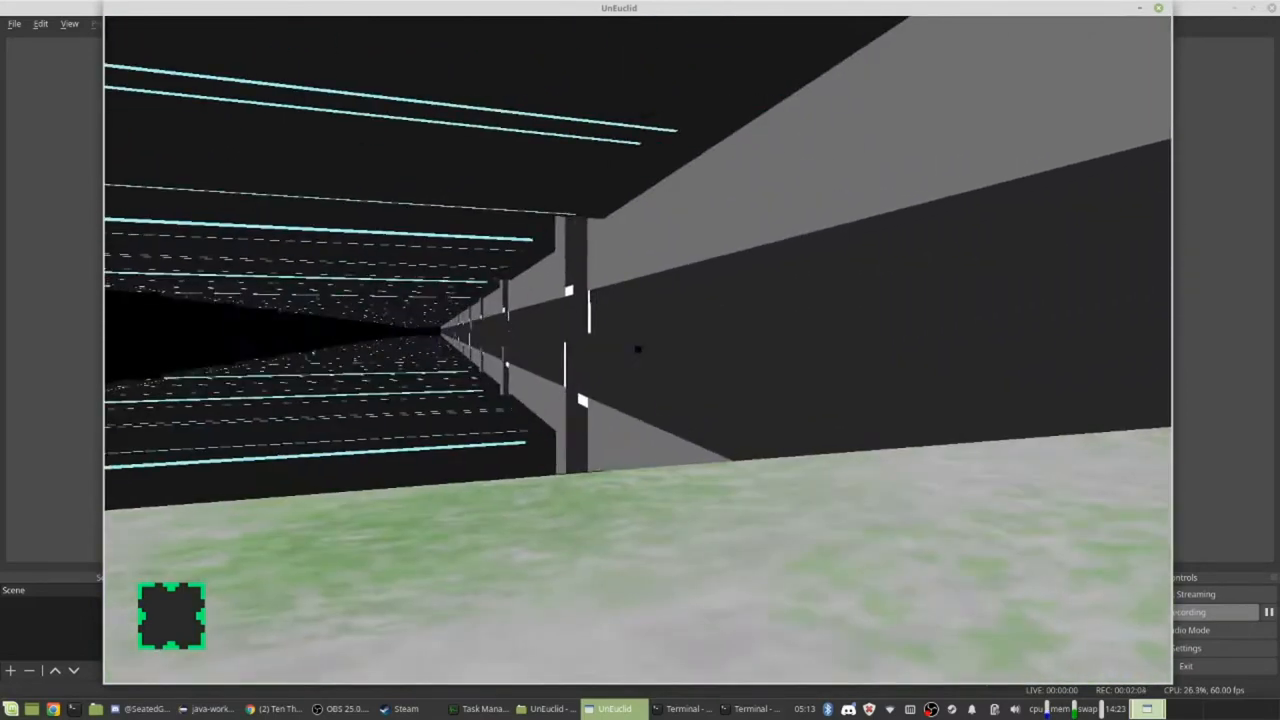
mouse_move(630, 350)
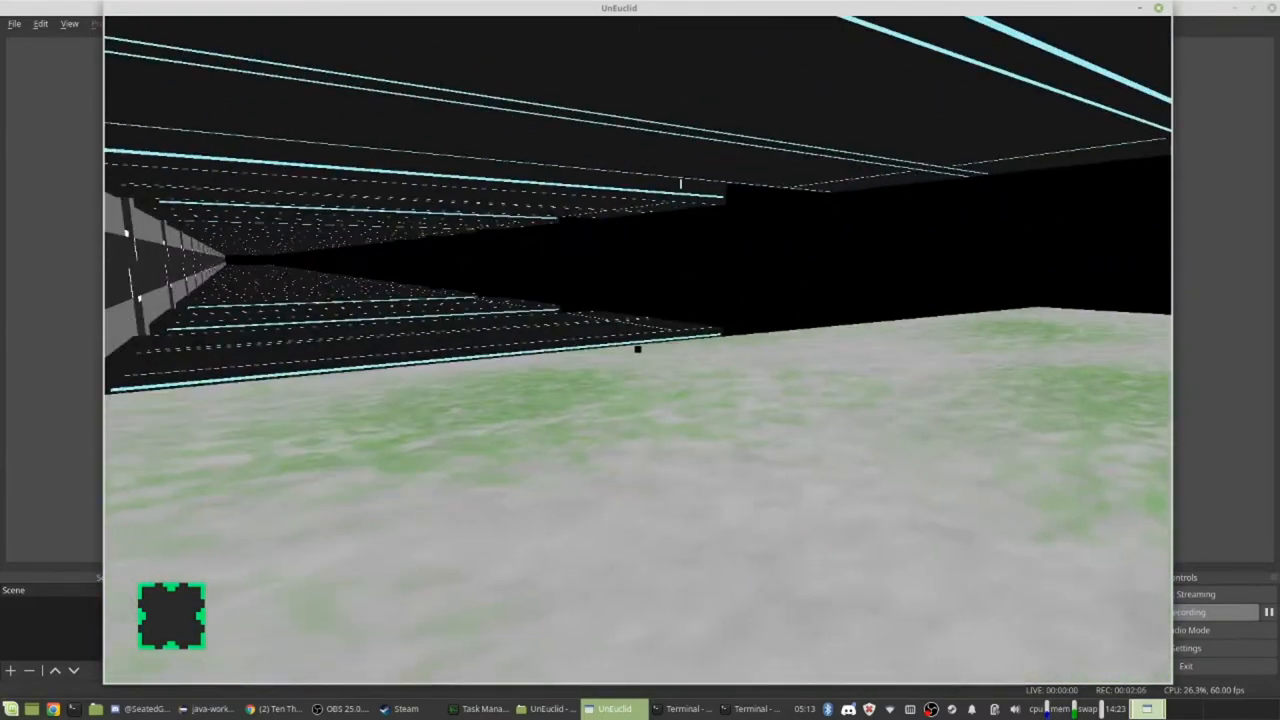